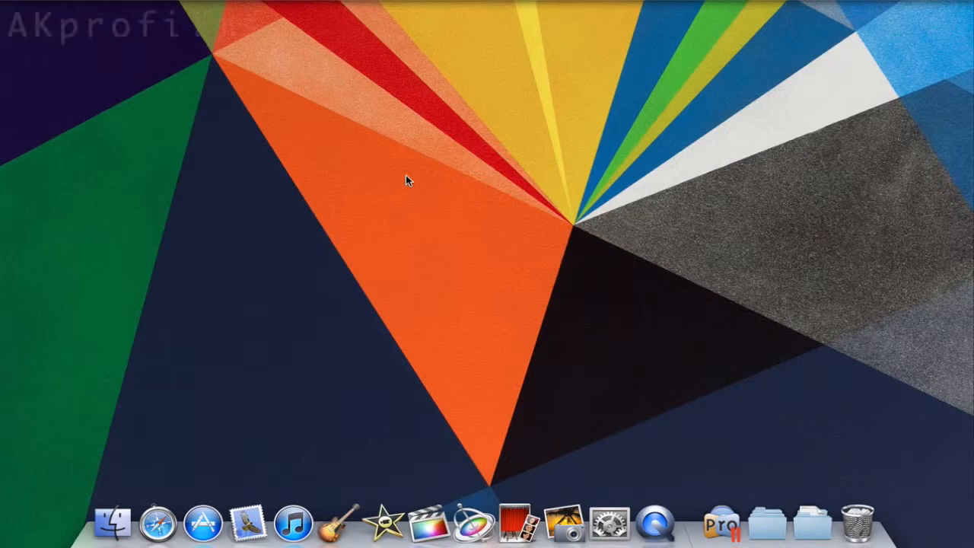
pyautogui.moveTo(396, 282)
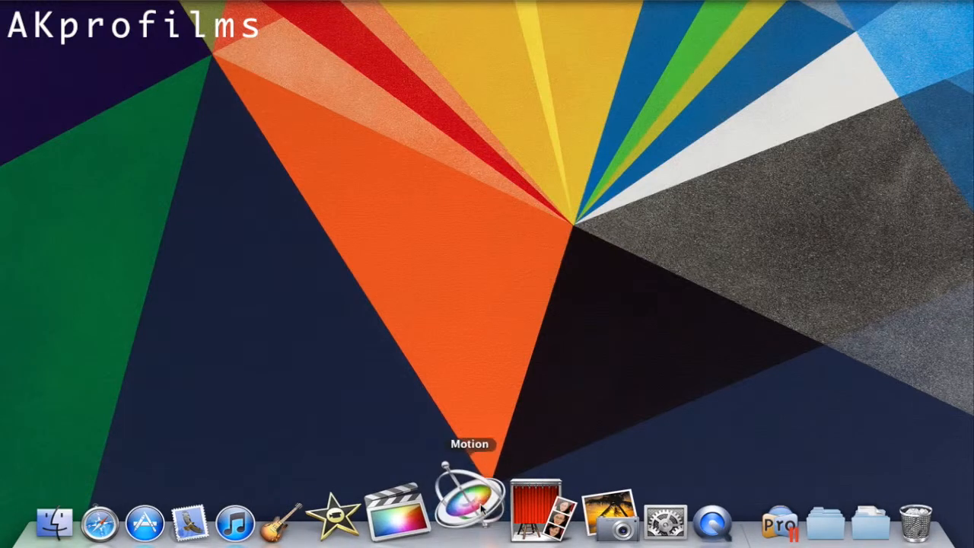
# - Launch Motion and start a new blank Broadcast HD 720 project from the Project Browser
pyautogui.click(466, 500)
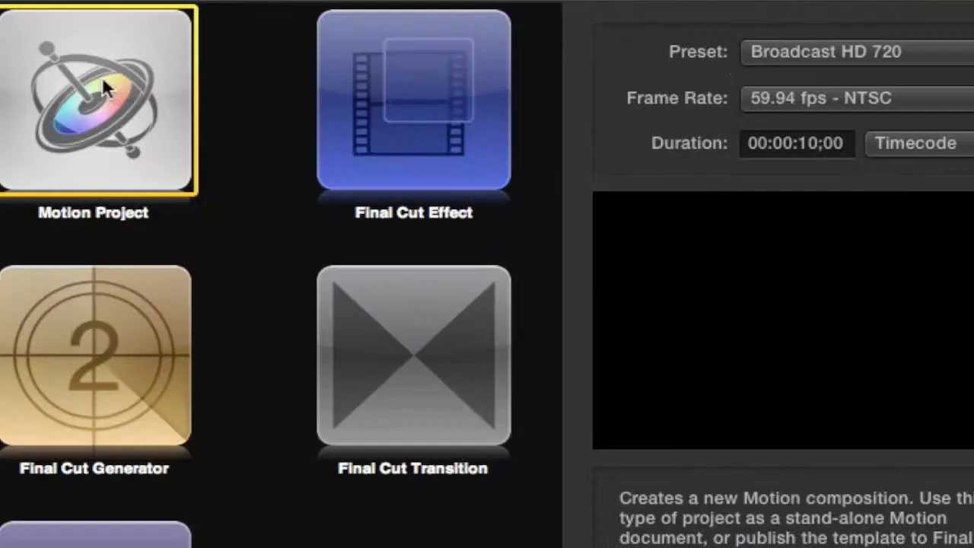
pyautogui.moveTo(164, 48)
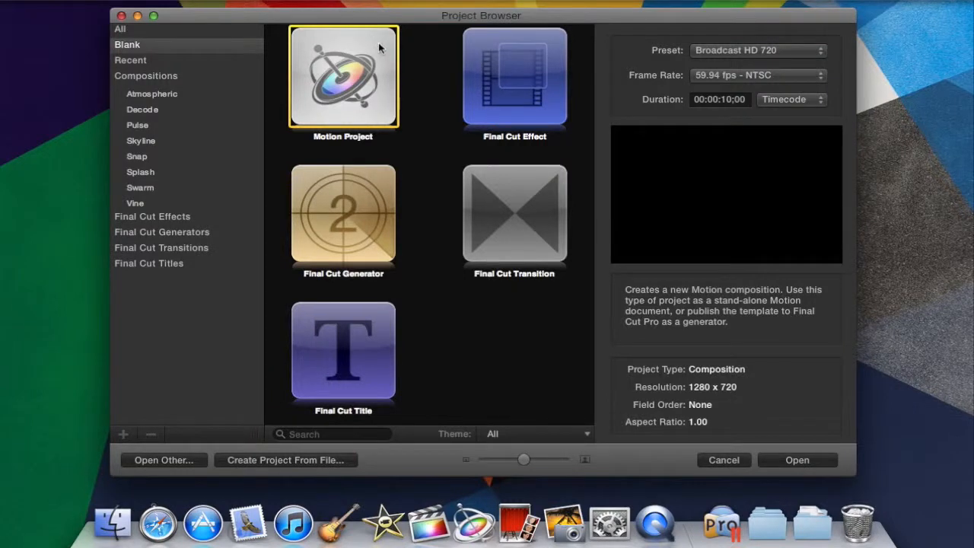
pyautogui.click(723, 460)
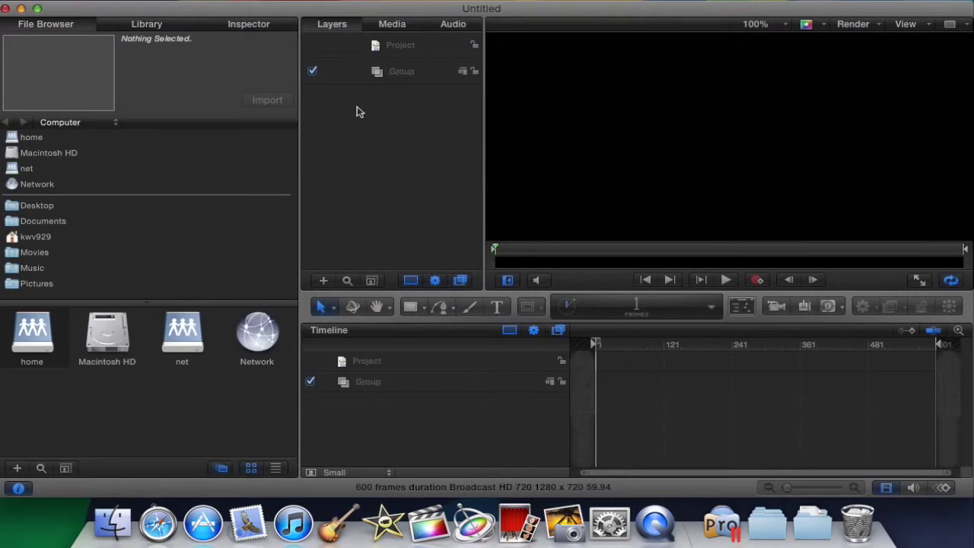
# - Bring the motion tracking footage from Movies > Movies into the Layers list and zoom the canvas to Fit
pyautogui.click(103, 521)
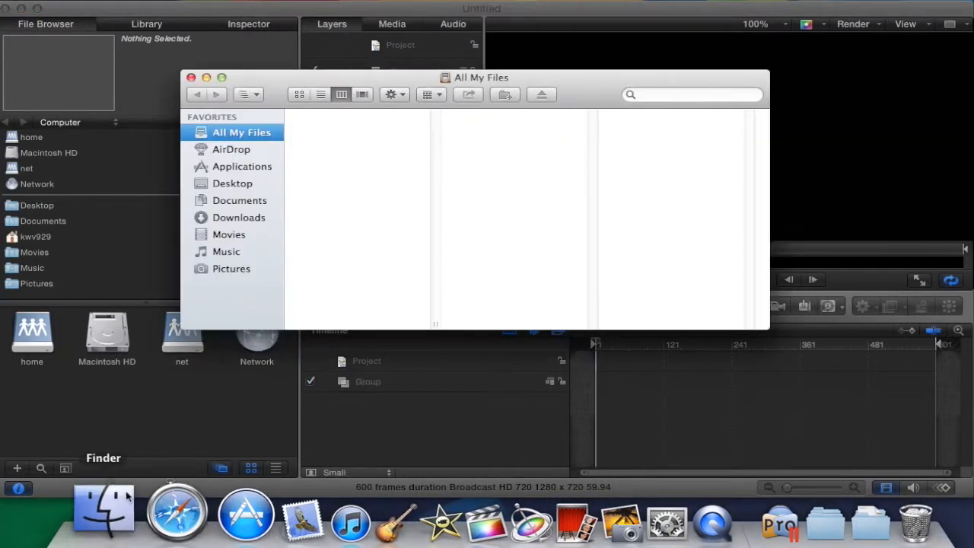
pyautogui.click(229, 234)
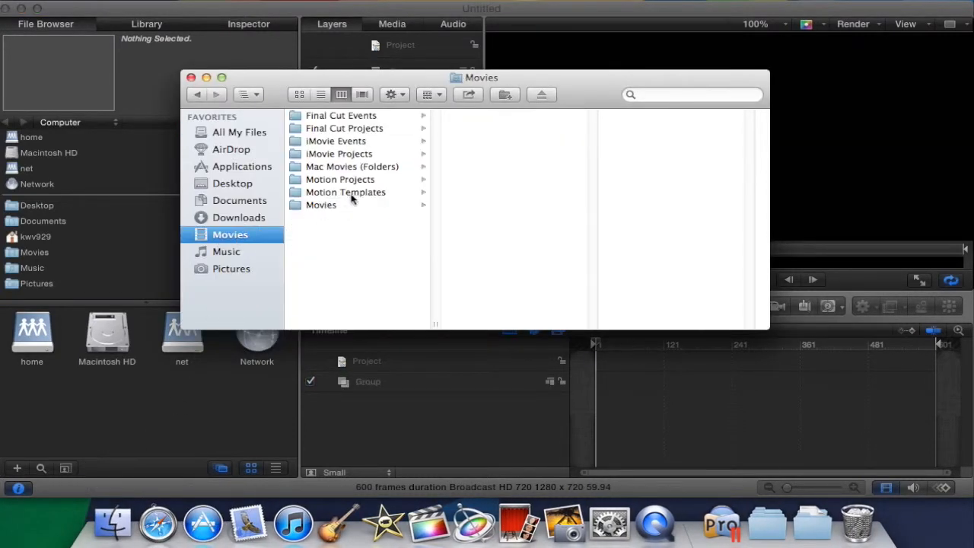
pyautogui.click(321, 204)
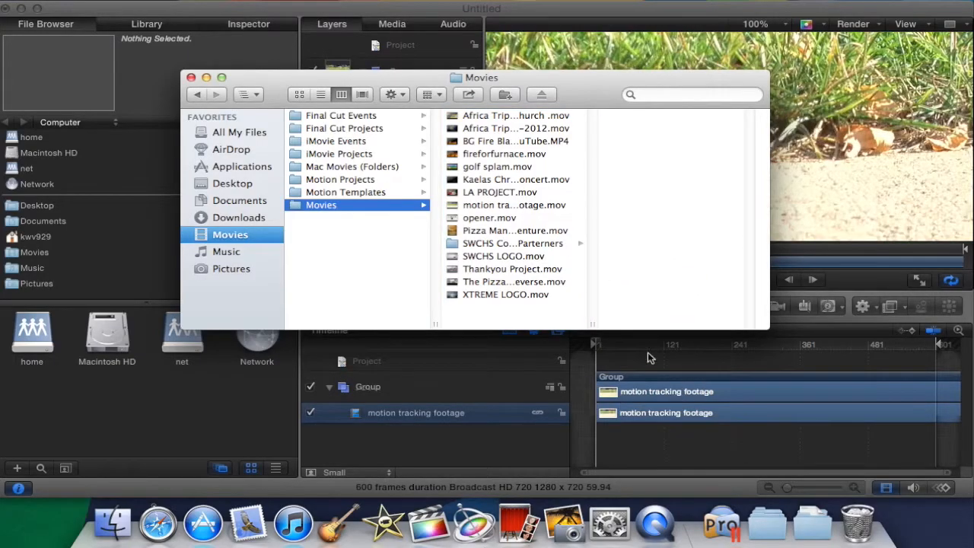
pyautogui.click(192, 76)
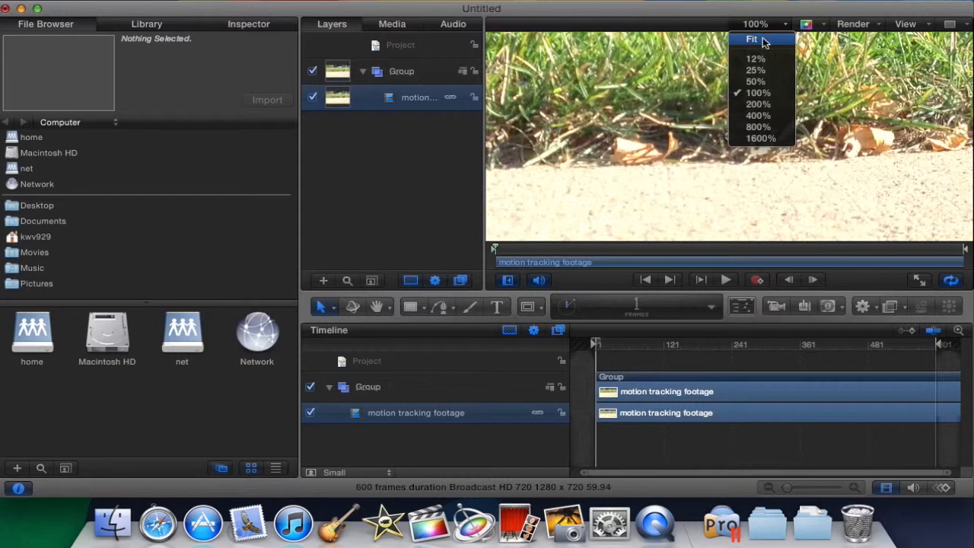
pyautogui.click(752, 40)
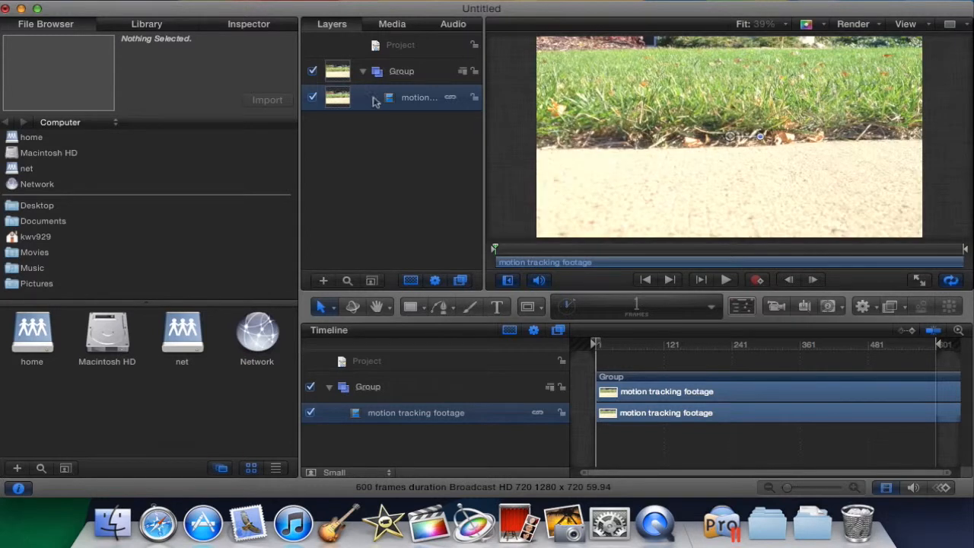
pyautogui.moveTo(557, 304)
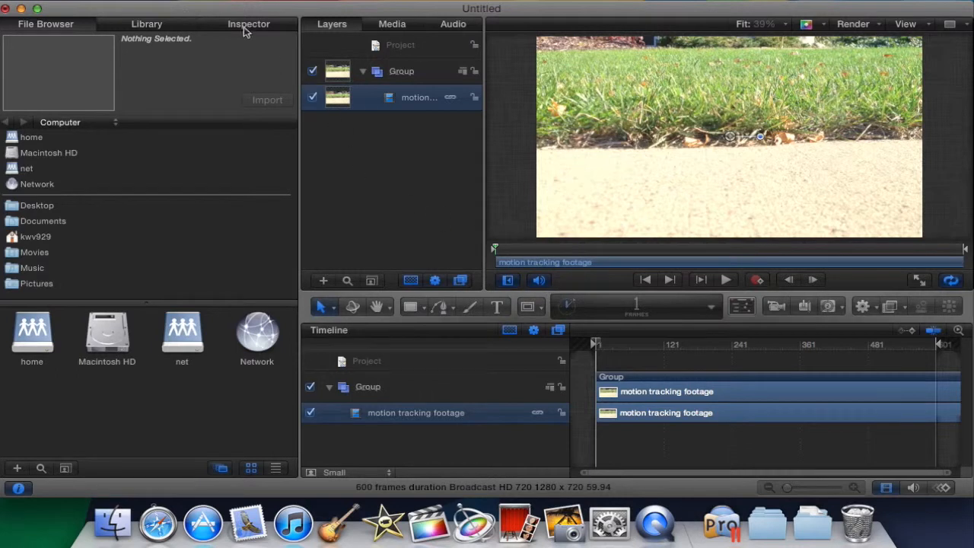
# - Apply the Analyze Motion behavior from Library > Behaviors > Motion Tracking to the footage layer
pyautogui.click(146, 25)
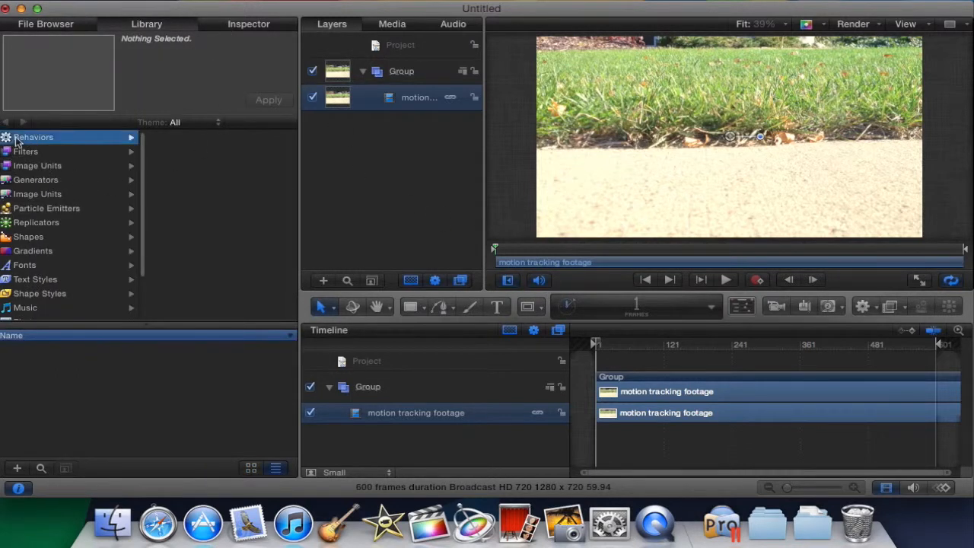
pyautogui.click(33, 137)
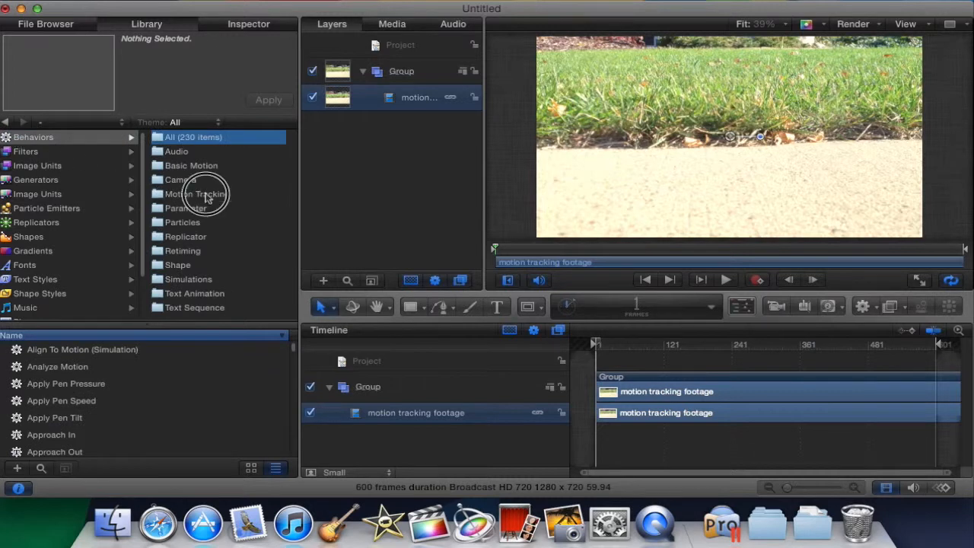
pyautogui.click(196, 193)
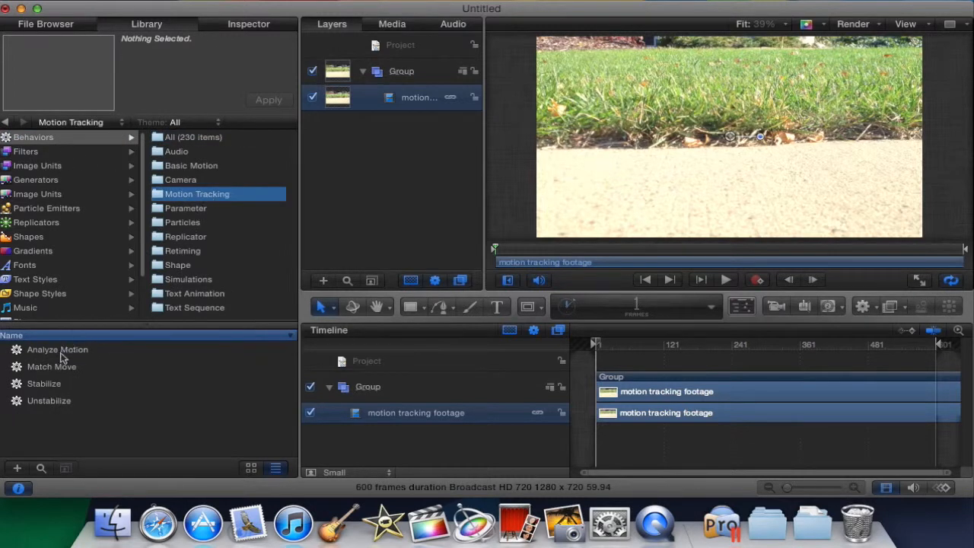
pyautogui.click(58, 349)
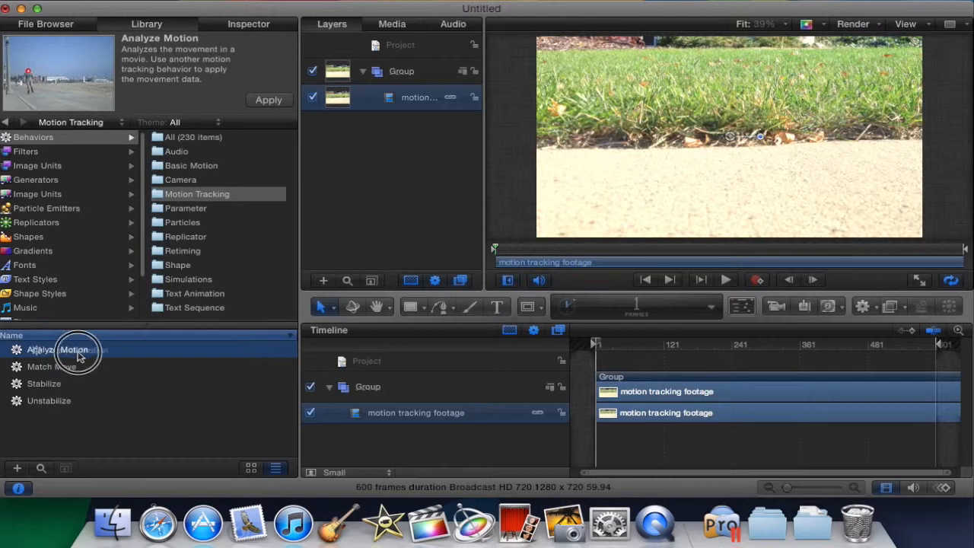
pyautogui.moveTo(76, 348); pyautogui.dragTo(353, 98)
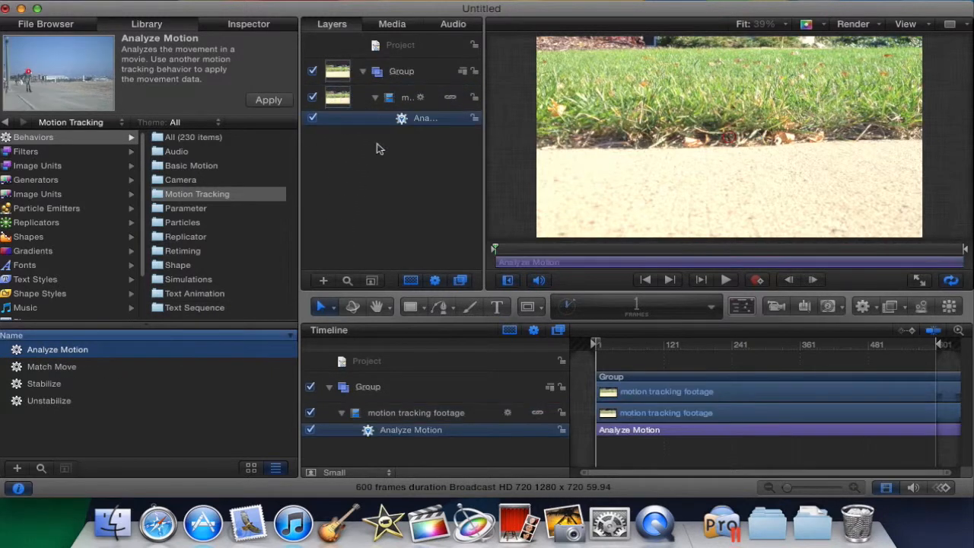
# - Show the Analyze Motion settings and move Track 1 onto a leaf where grass meets sidewalk
pyautogui.click(248, 25)
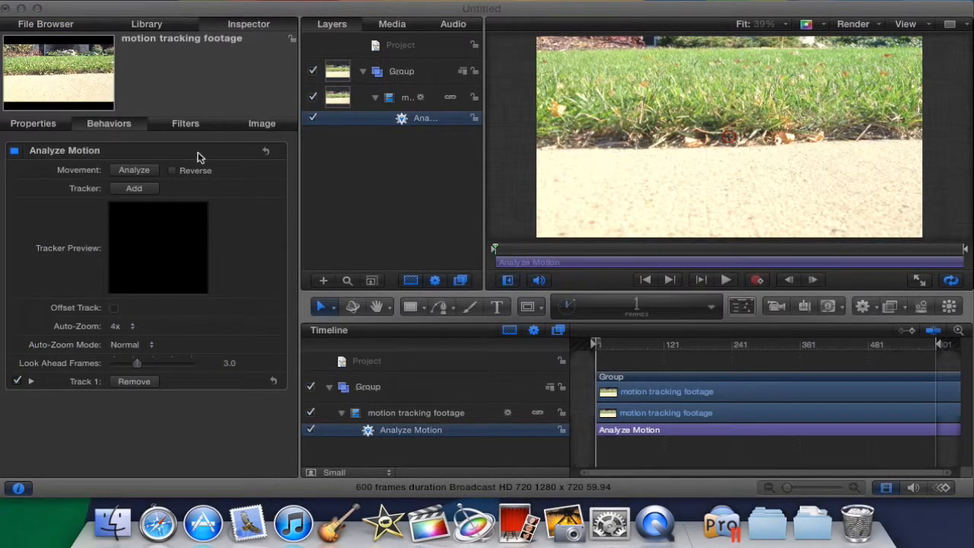
pyautogui.moveTo(140, 189)
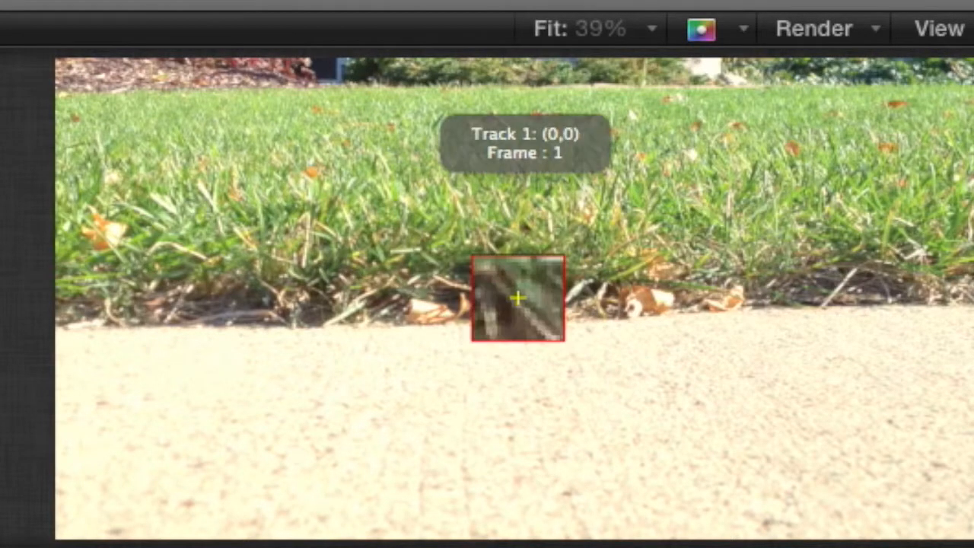
pyautogui.moveTo(517, 297); pyautogui.dragTo(408, 307)
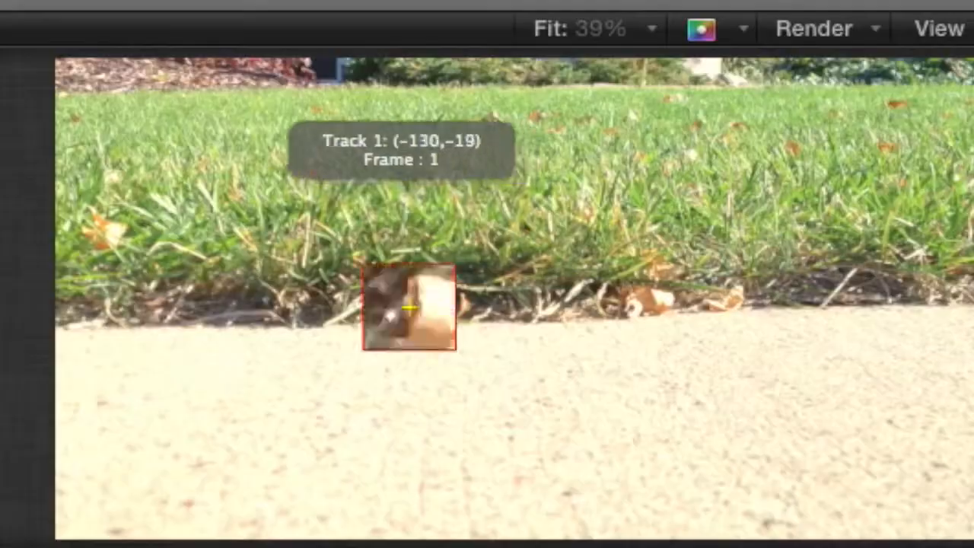
pyautogui.moveTo(411, 307); pyautogui.dragTo(122, 242)
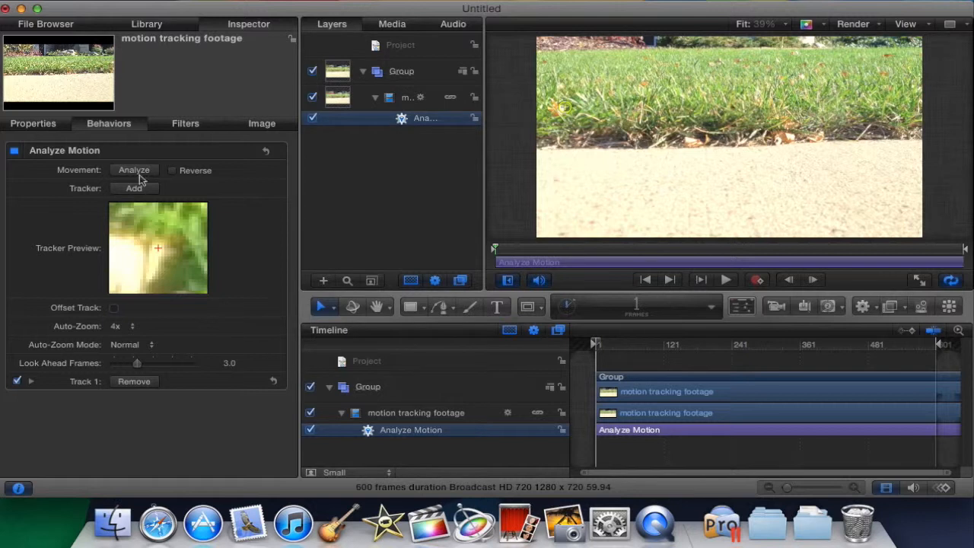
pyautogui.moveTo(134, 175)
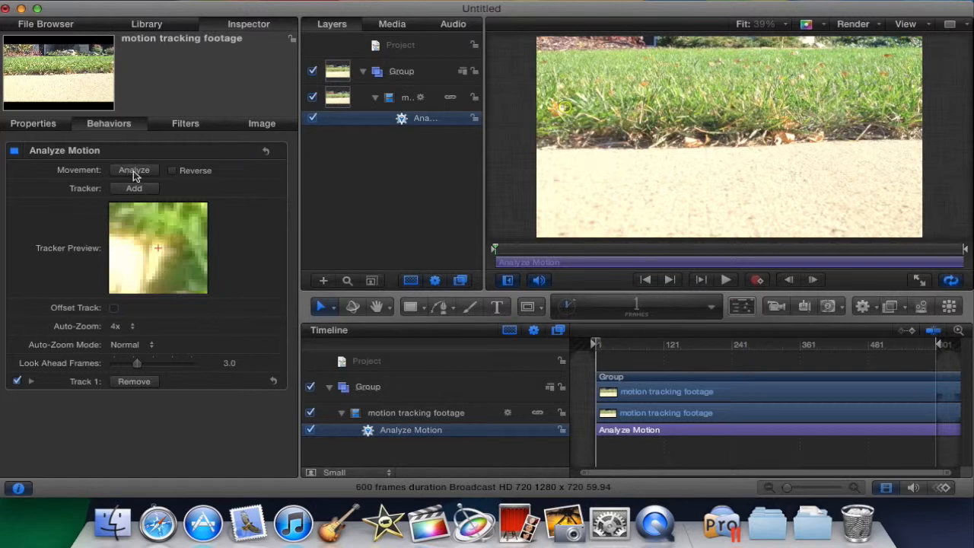
# - Run Analyze so the tracker records a motion path along the grass edge
pyautogui.click(134, 171)
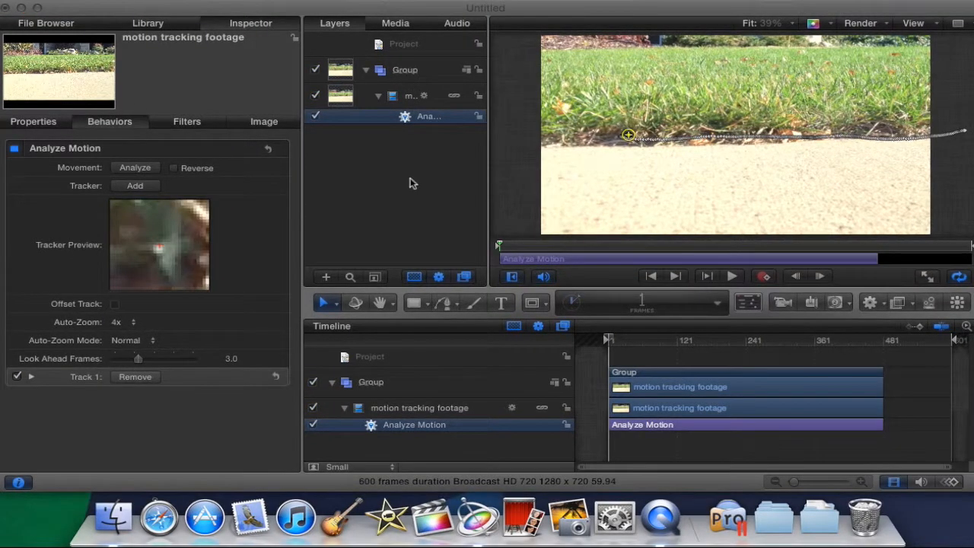
pyautogui.moveTo(450, 140)
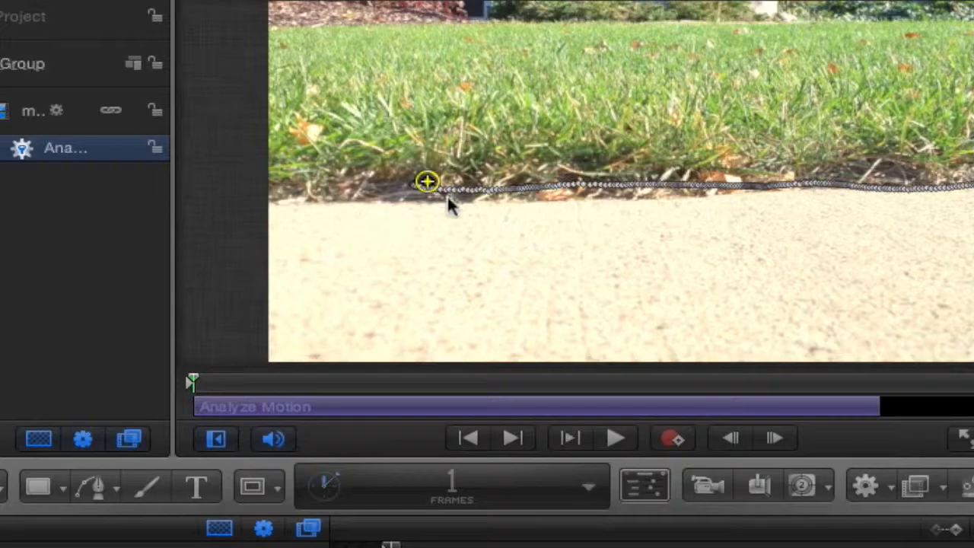
pyautogui.moveTo(624, 197)
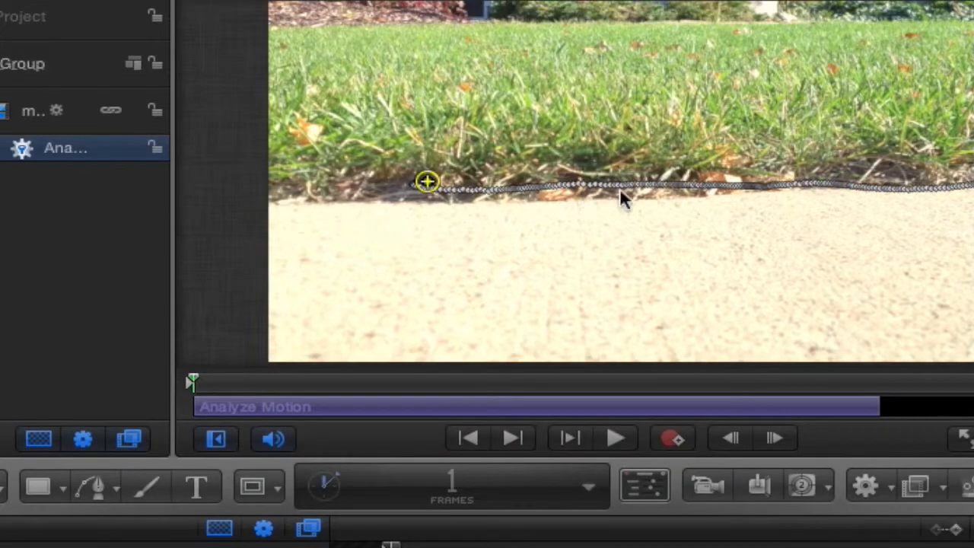
pyautogui.moveTo(815, 201)
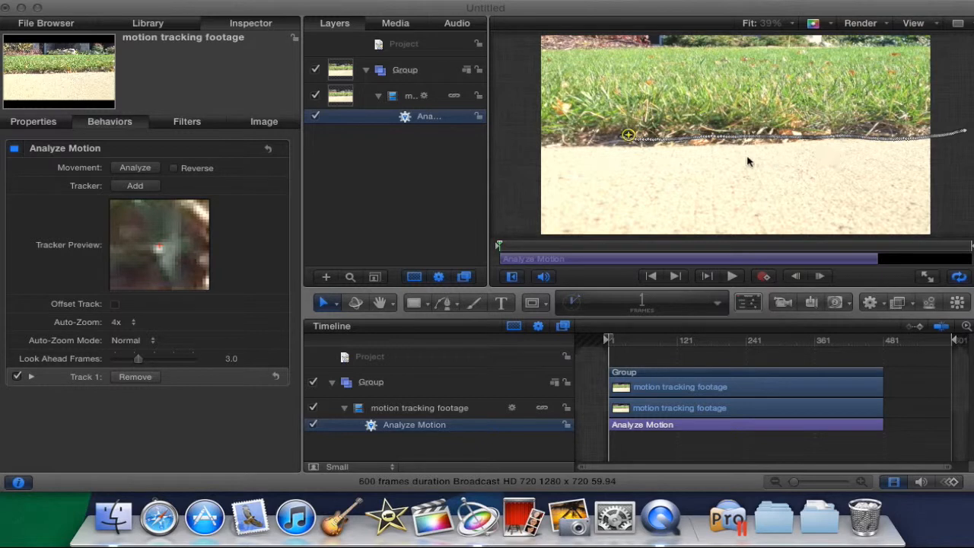
pyautogui.moveTo(502, 304)
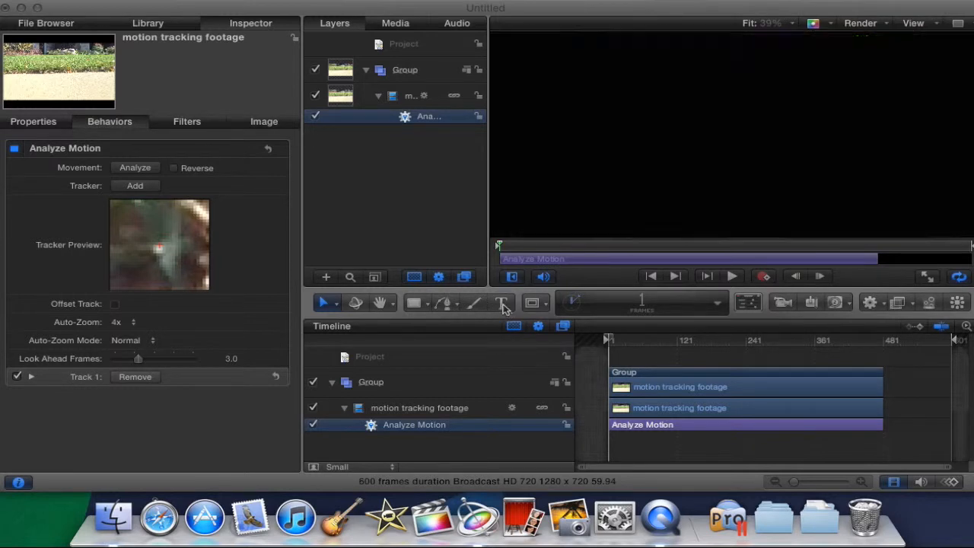
# - Add the AKPROFILMS text and set it to Misadventures Black at about size 149
pyautogui.click(503, 301)
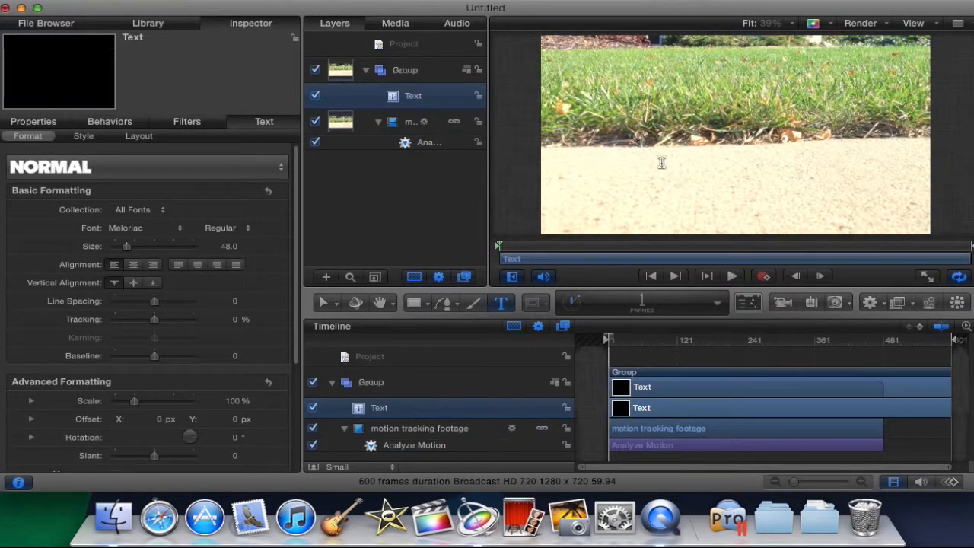
pyautogui.moveTo(674, 165)
pyautogui.write('AKPROFILMS')
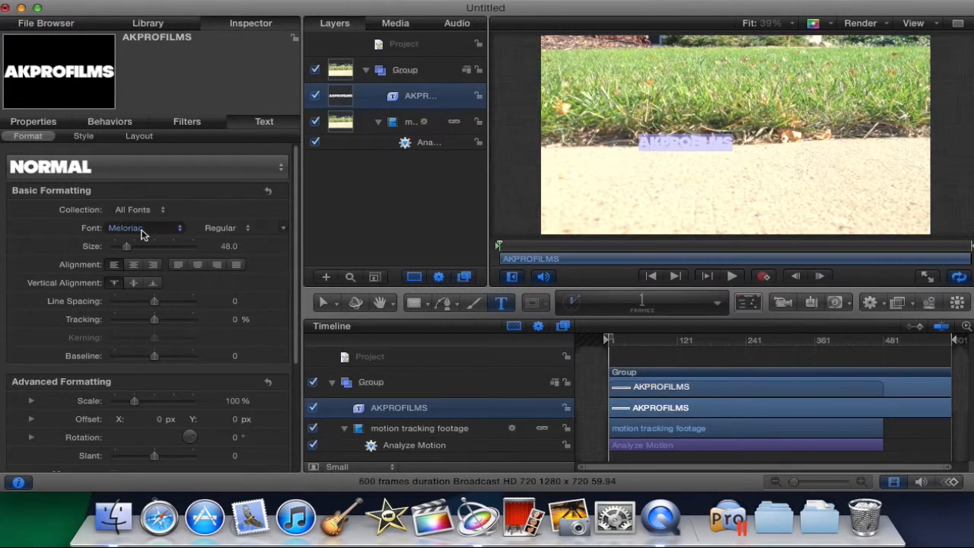
pyautogui.click(144, 228)
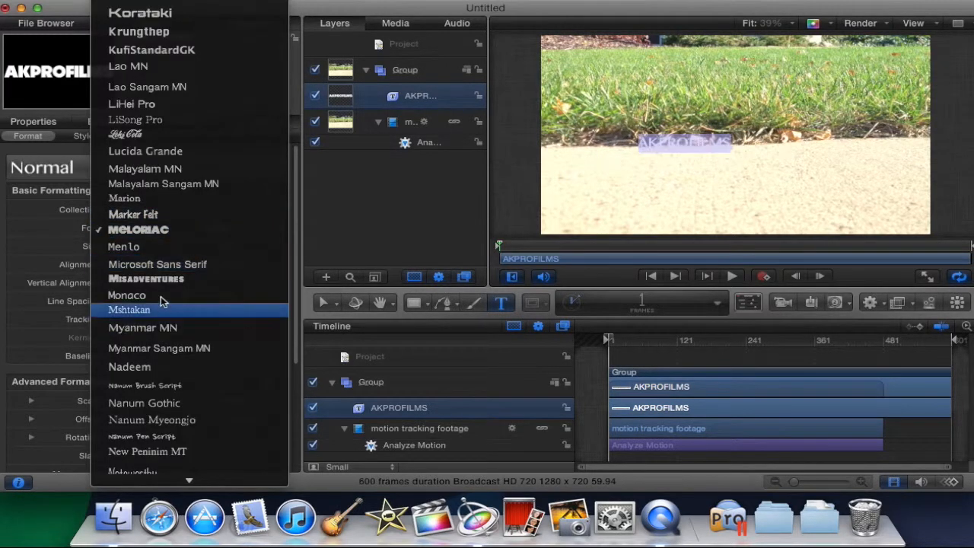
pyautogui.moveTo(146, 279)
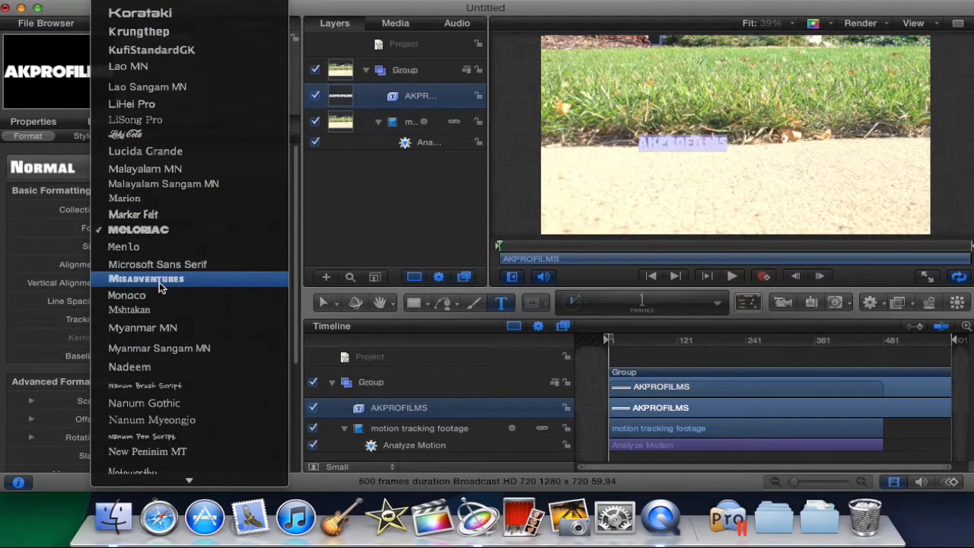
pyautogui.click(146, 279)
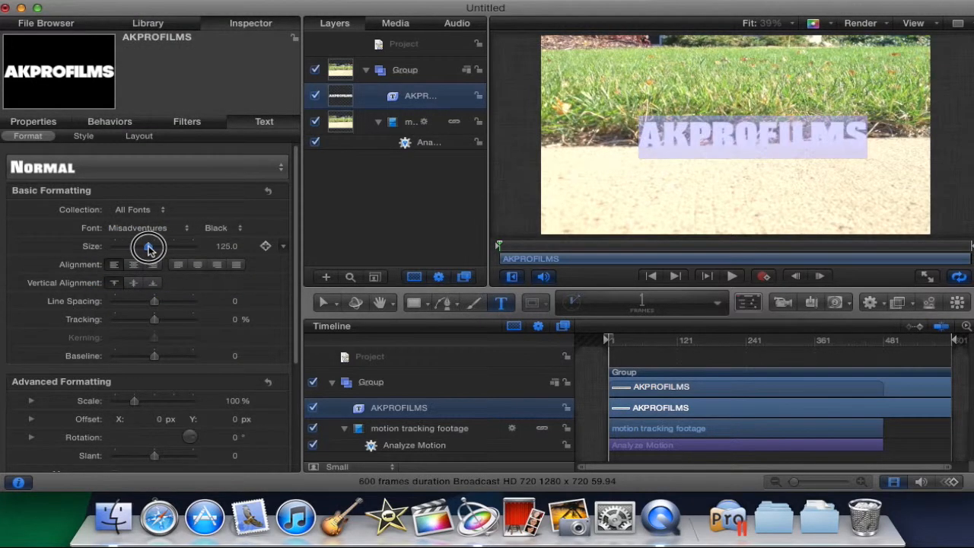
pyautogui.moveTo(149, 247); pyautogui.dragTo(155, 246)
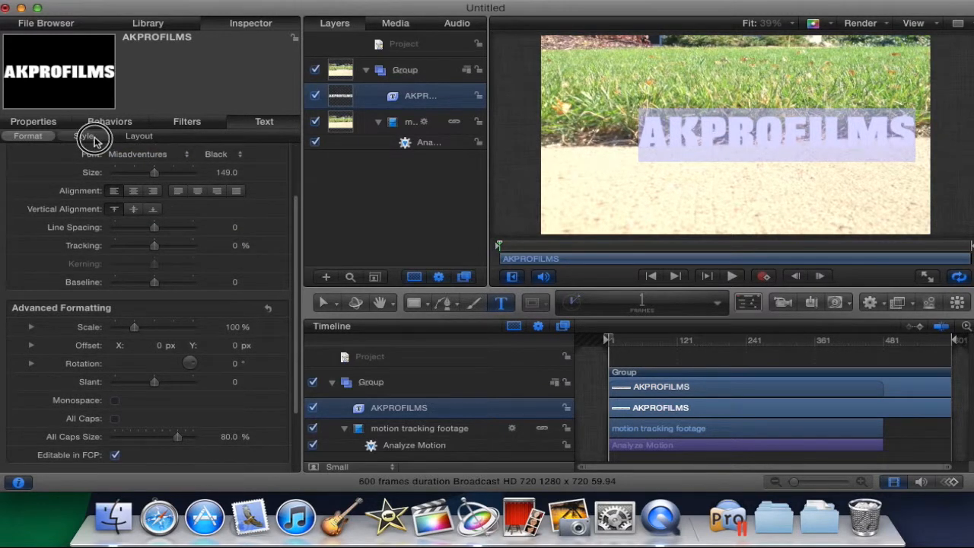
# - Set the title's Face color to white while keeping its black Outline
pyautogui.click(84, 136)
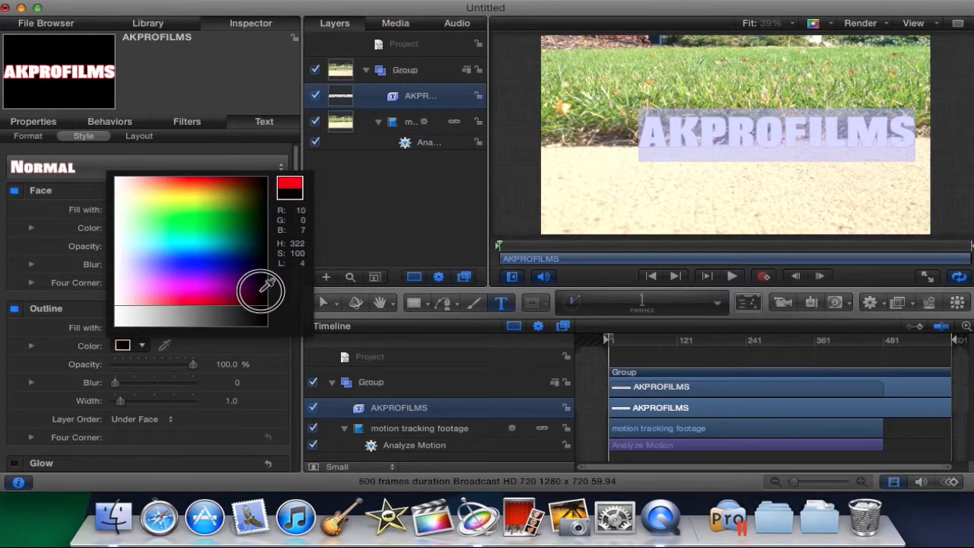
pyautogui.click(131, 227)
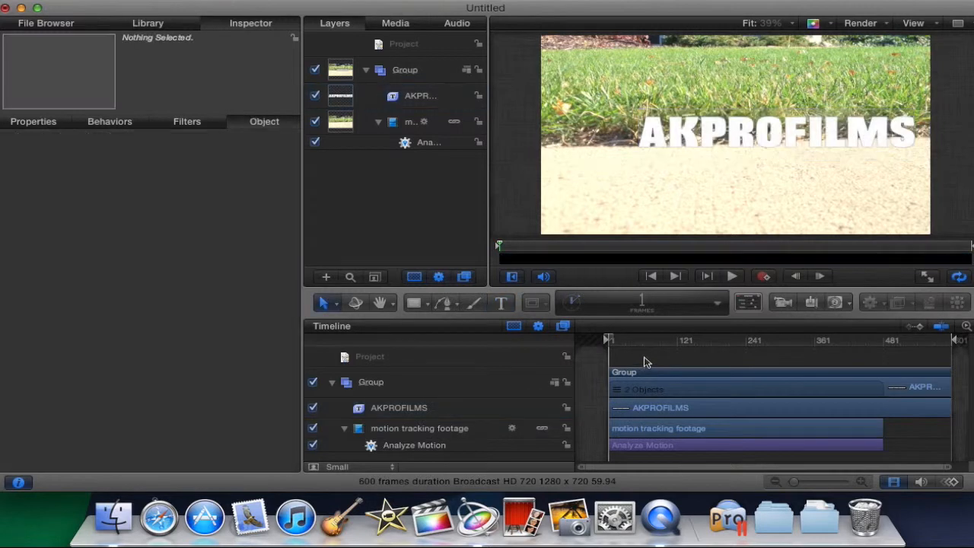
pyautogui.moveTo(637, 182)
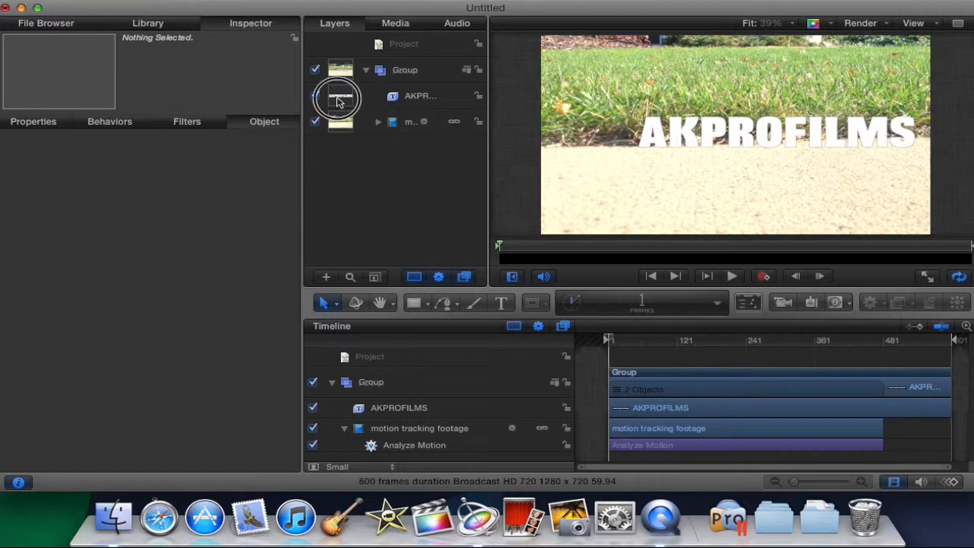
# - Select the AKPROFILMS layer and nudge the title slightly left in the canvas
pyautogui.click(420, 94)
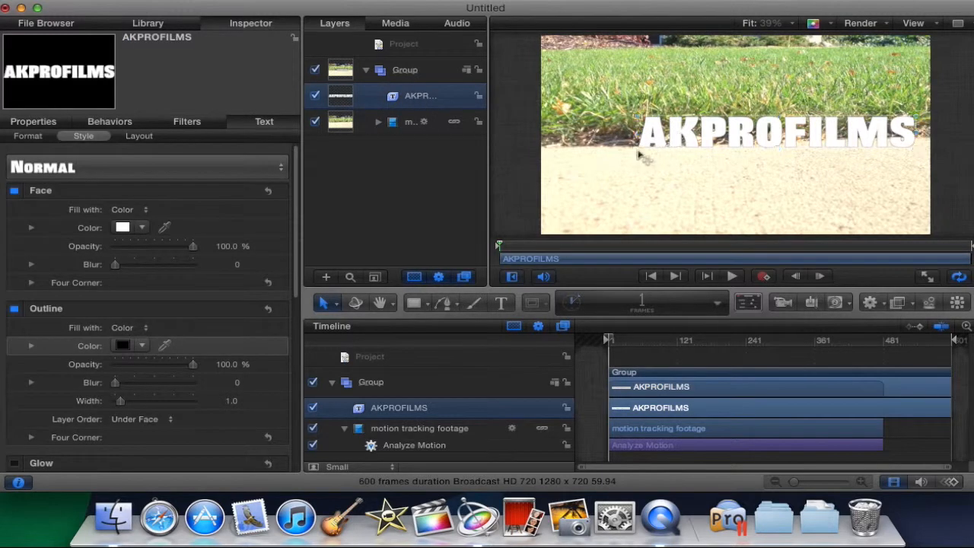
pyautogui.moveTo(639, 155); pyautogui.dragTo(609, 152)
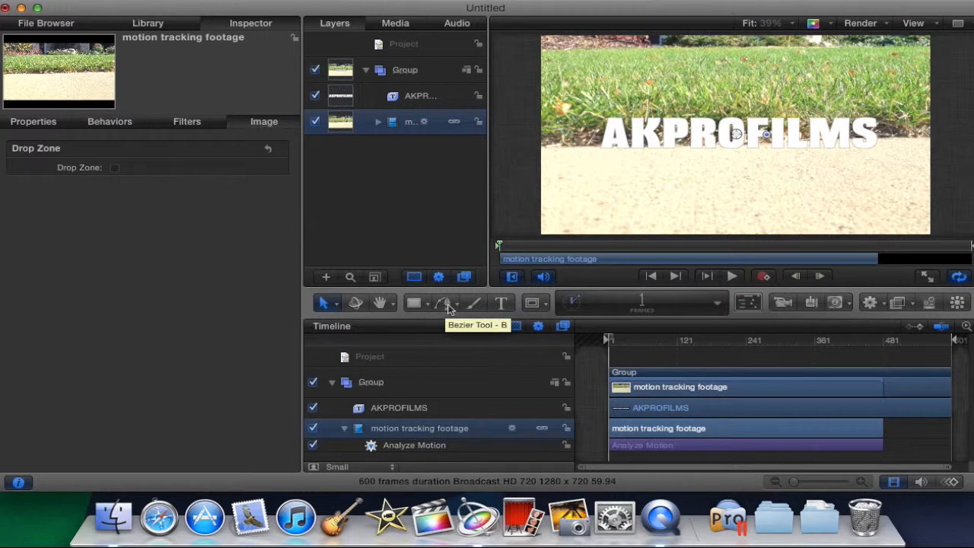
pyautogui.moveTo(475, 302)
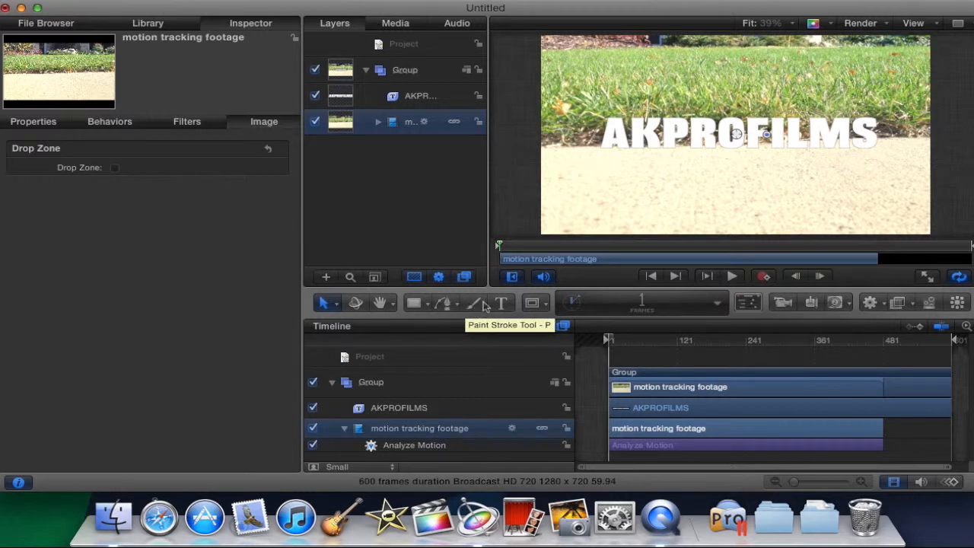
pyautogui.moveTo(341, 226)
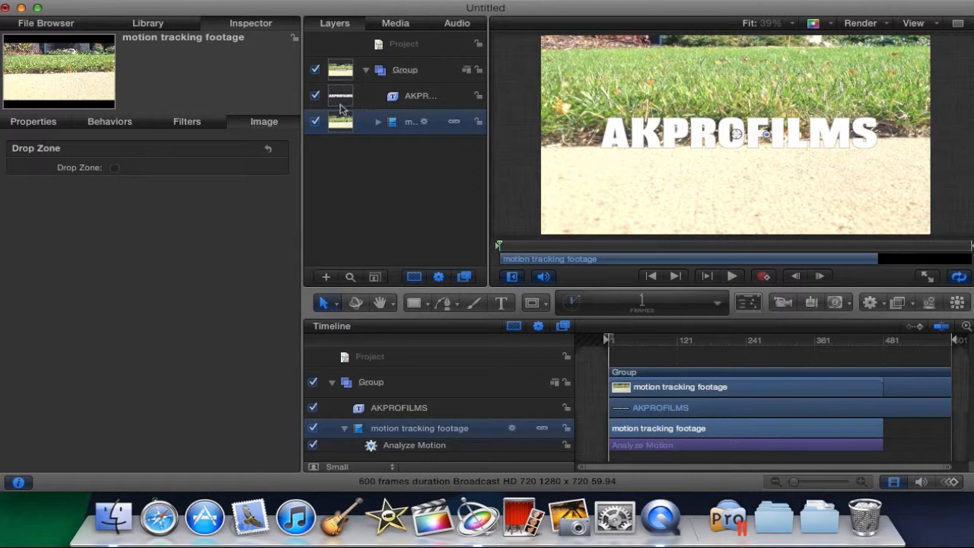
pyautogui.click(420, 94)
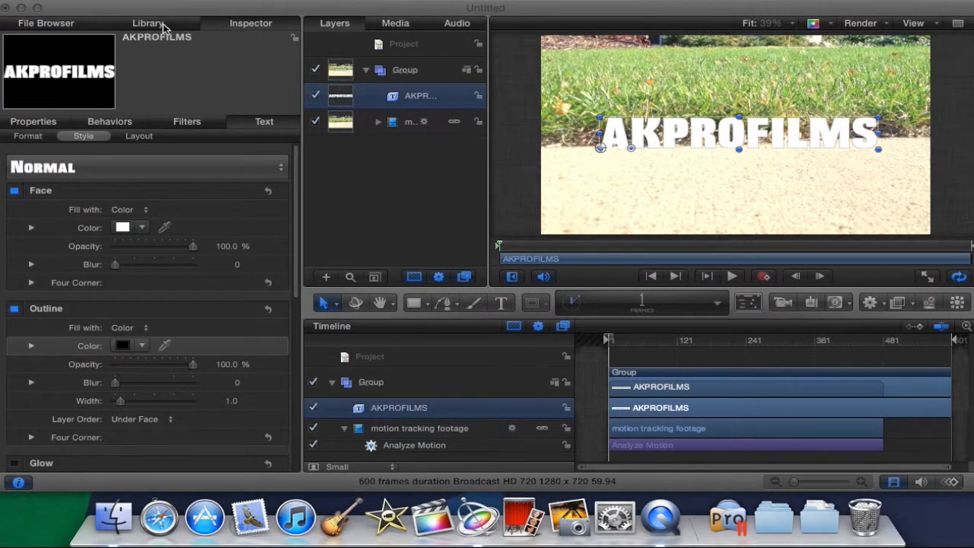
# - Apply the Match Move behavior to the AKPROFILMS layer, sourced from the Analyze Motion track
pyautogui.click(148, 23)
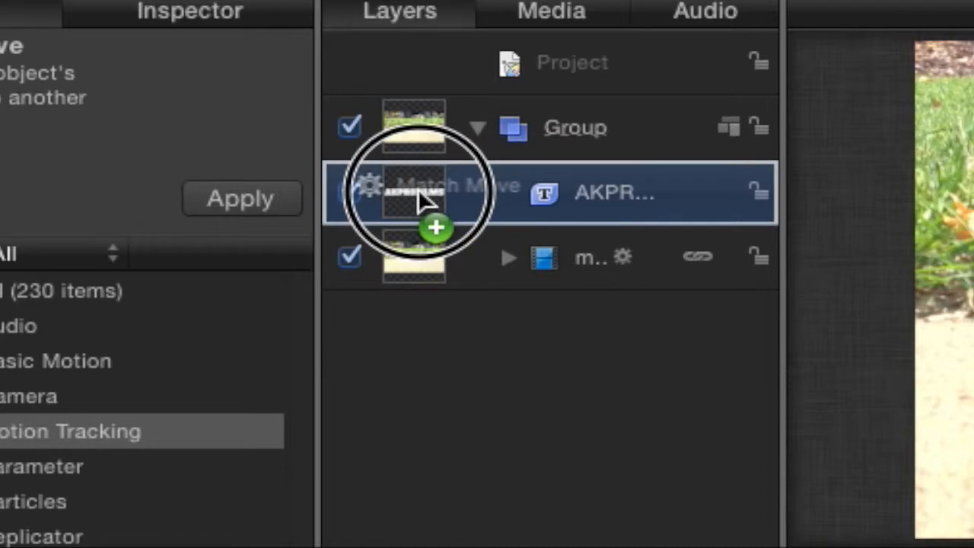
pyautogui.moveTo(414, 190); pyautogui.dragTo(438, 243)
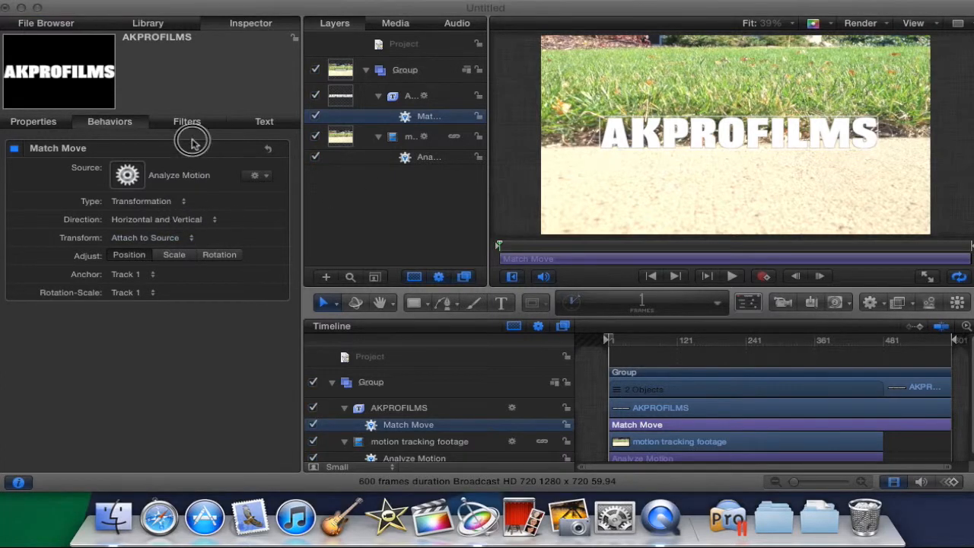
pyautogui.moveTo(578, 173)
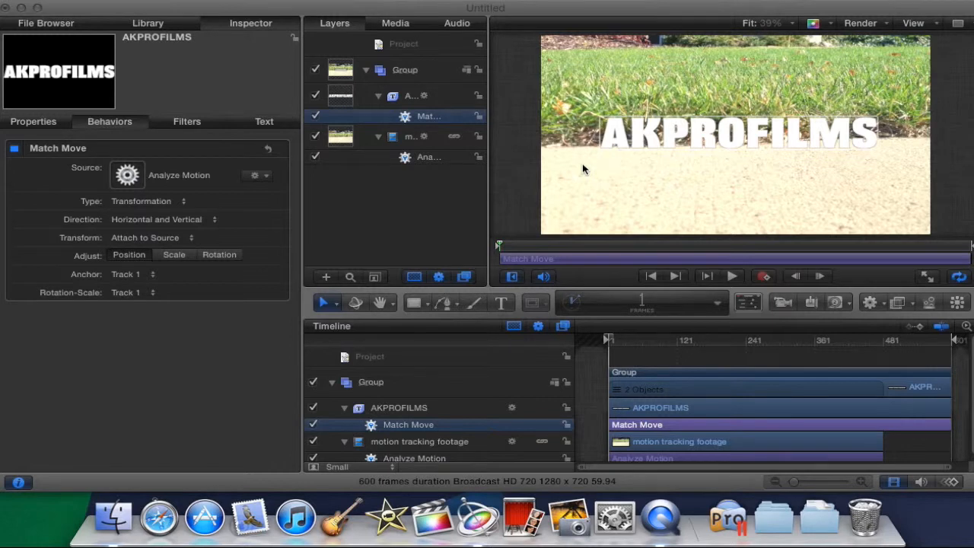
pyautogui.moveTo(567, 142)
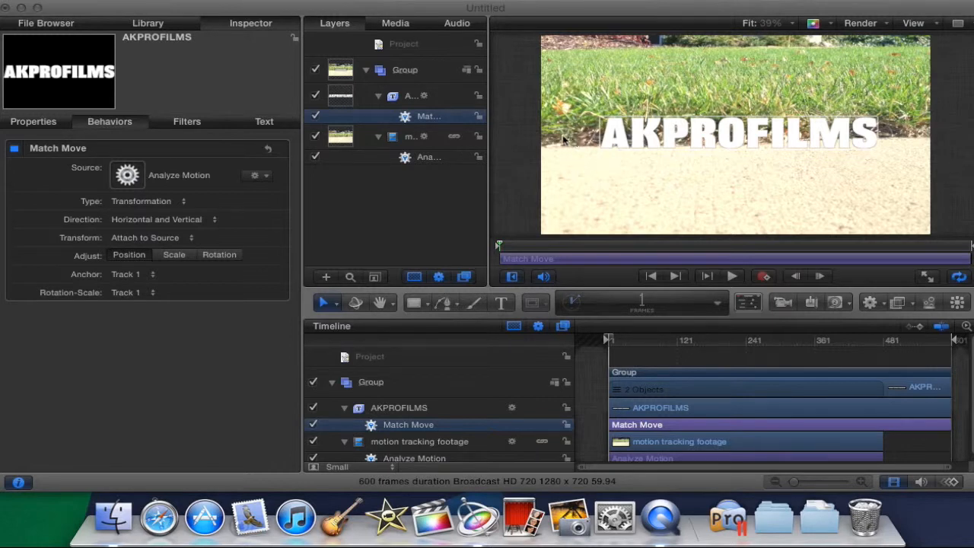
pyautogui.moveTo(612, 129)
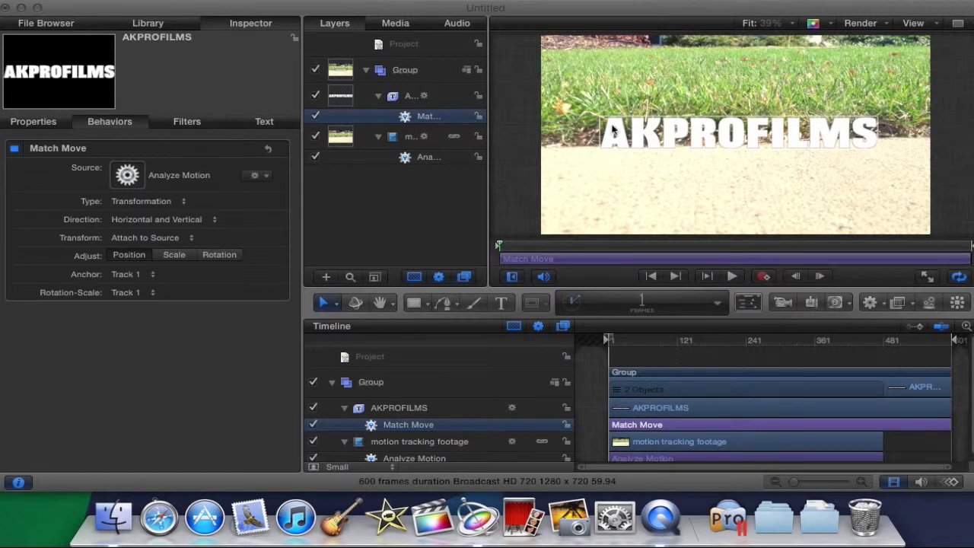
pyautogui.moveTo(636, 129)
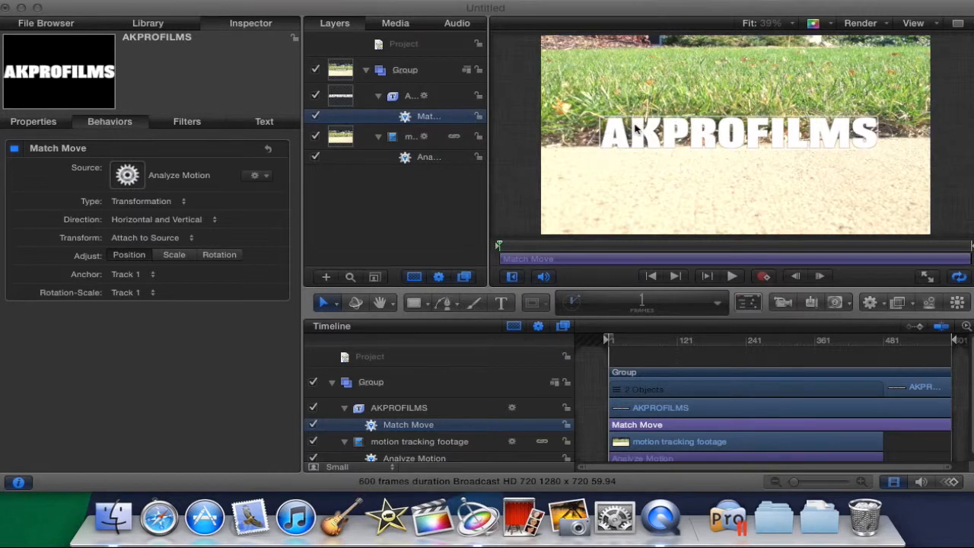
pyautogui.moveTo(636, 152)
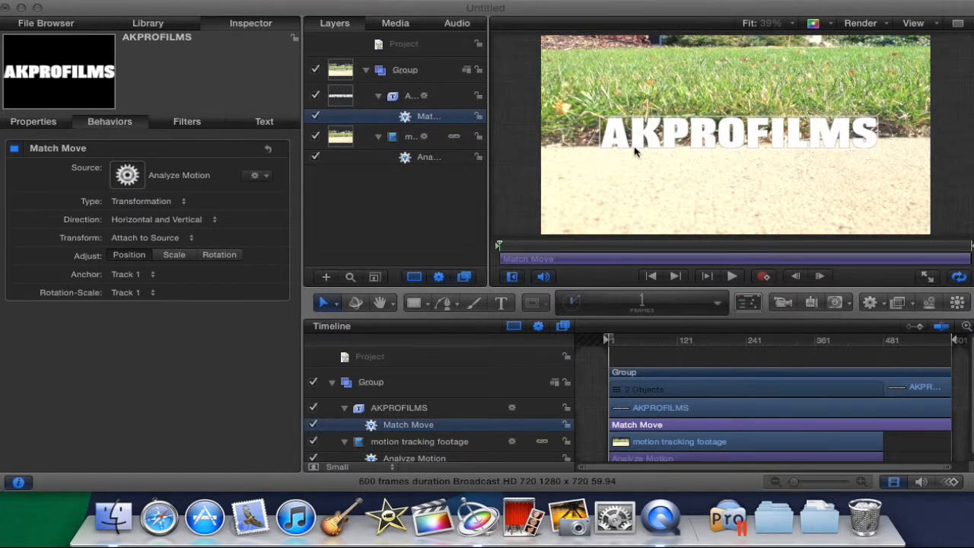
pyautogui.moveTo(524, 189)
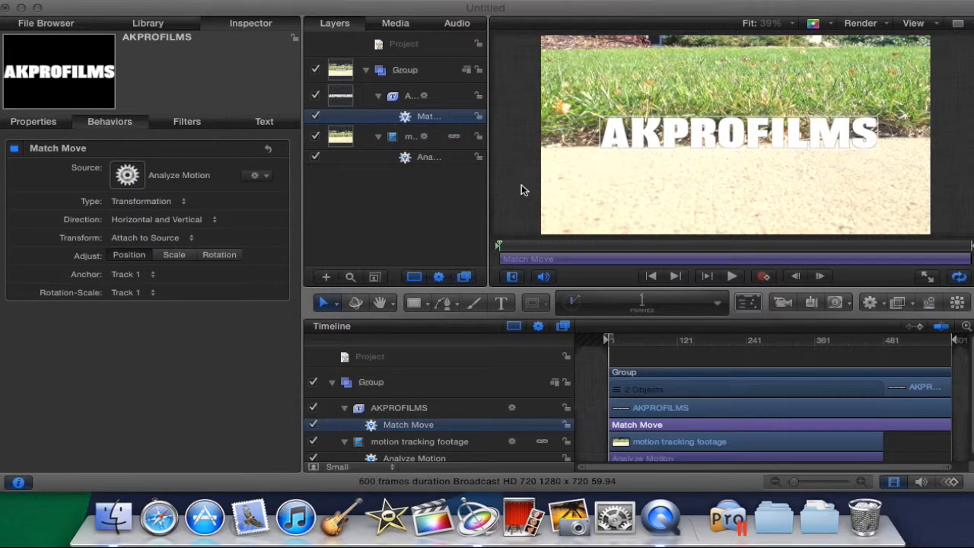
pyautogui.moveTo(373, 93)
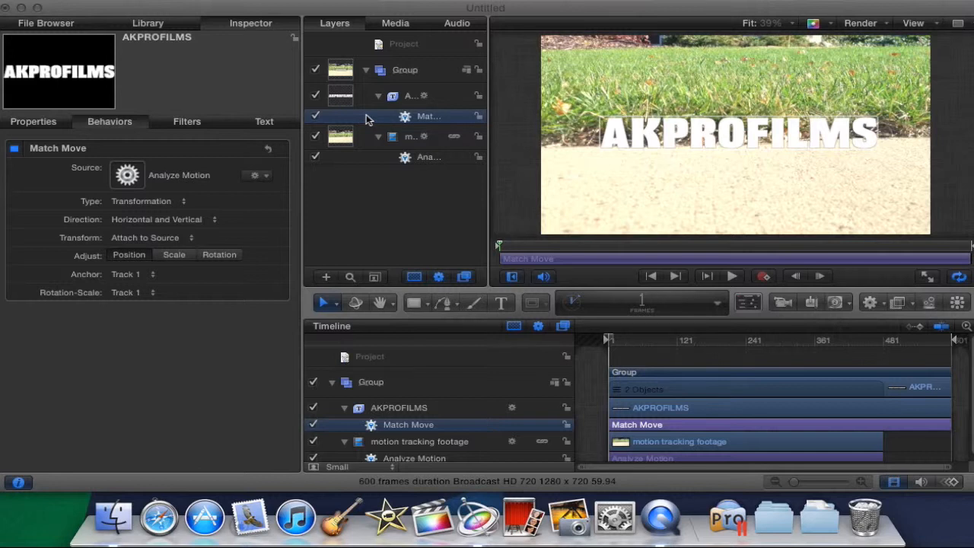
pyautogui.moveTo(403, 280)
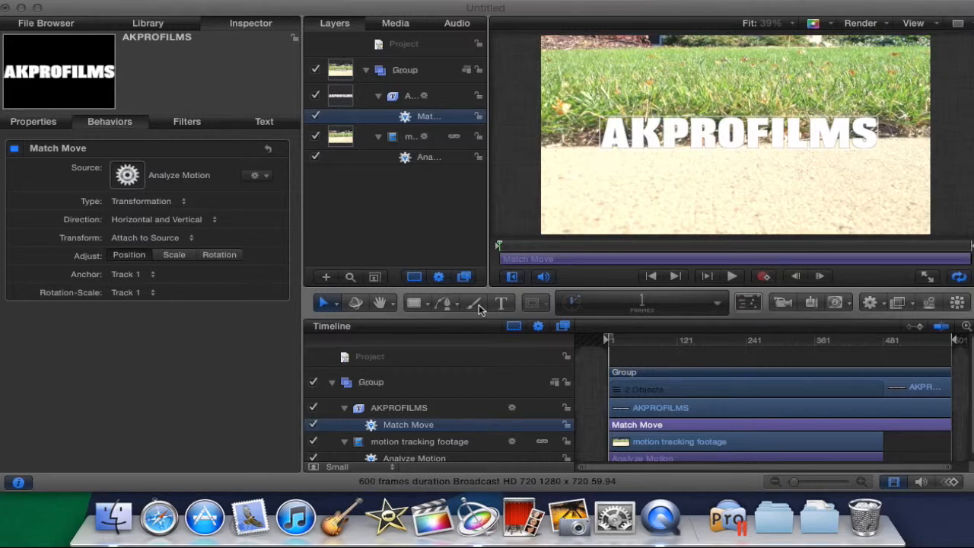
pyautogui.moveTo(677, 149)
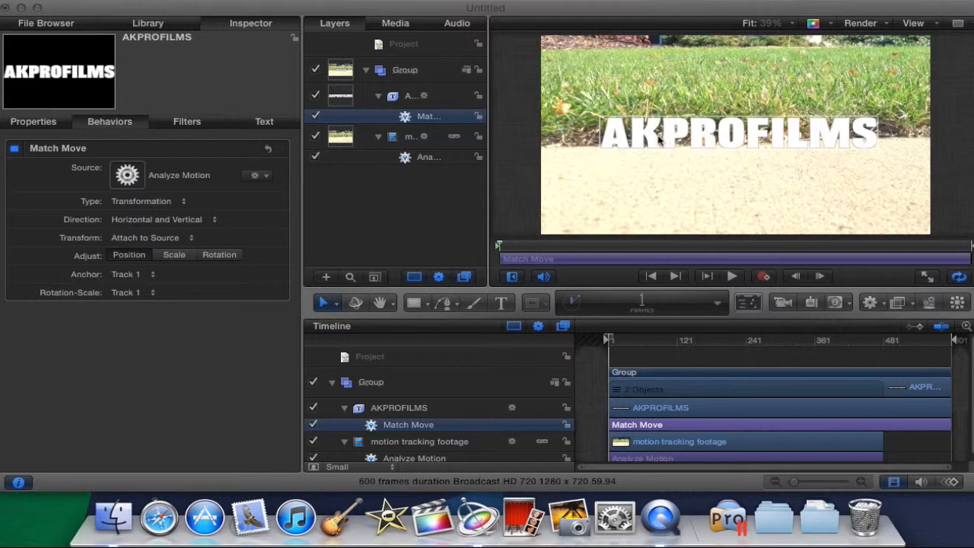
pyautogui.moveTo(688, 134)
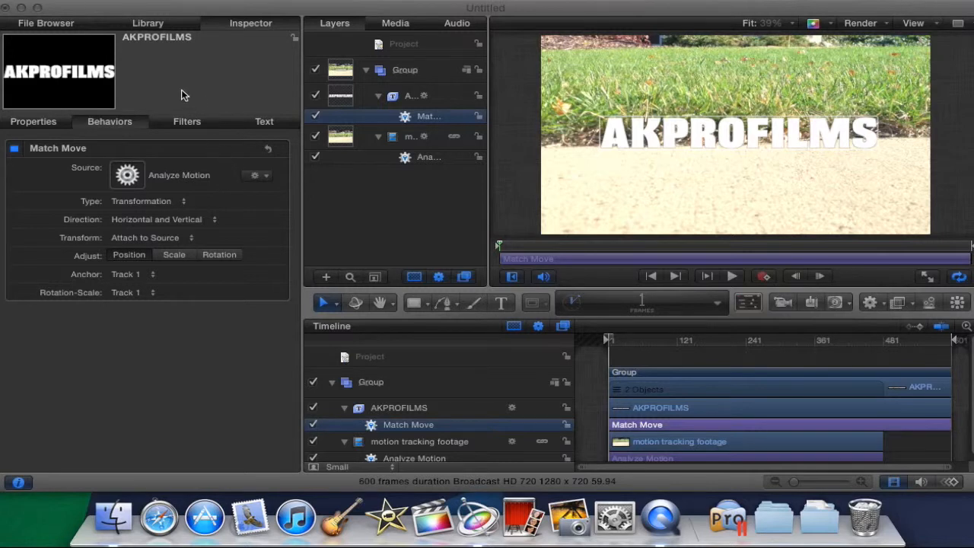
pyautogui.moveTo(152, 104)
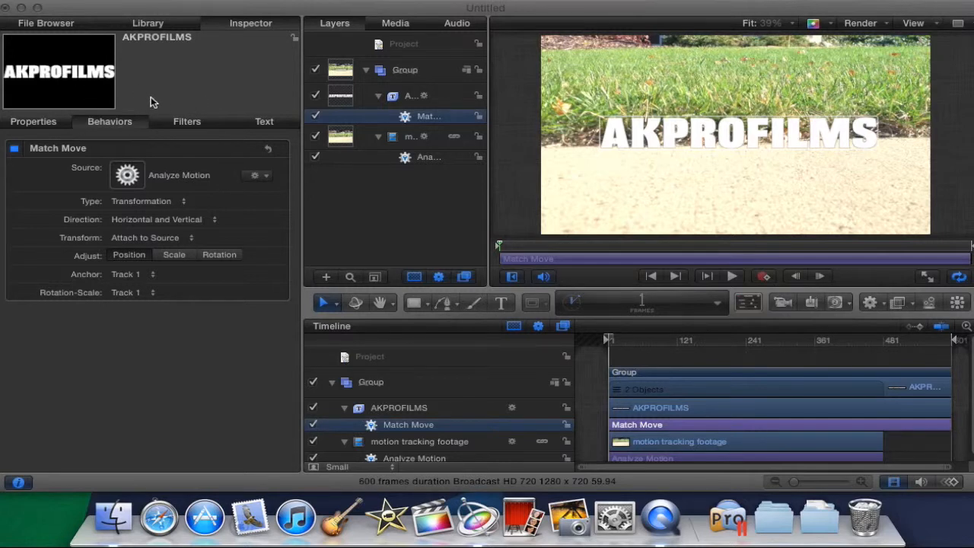